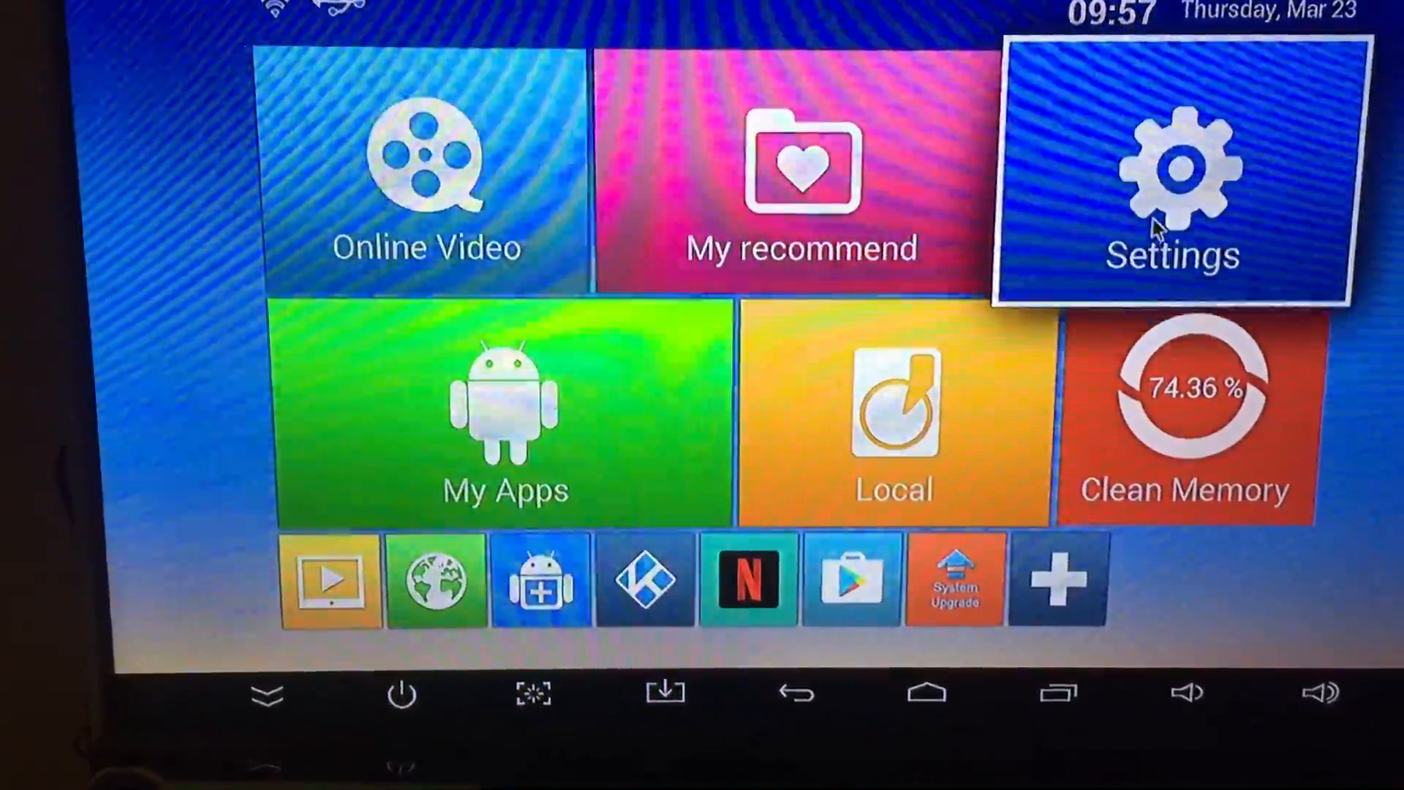
- Open the box's system settings from the Settings tile on the home screen
click(1171, 170)
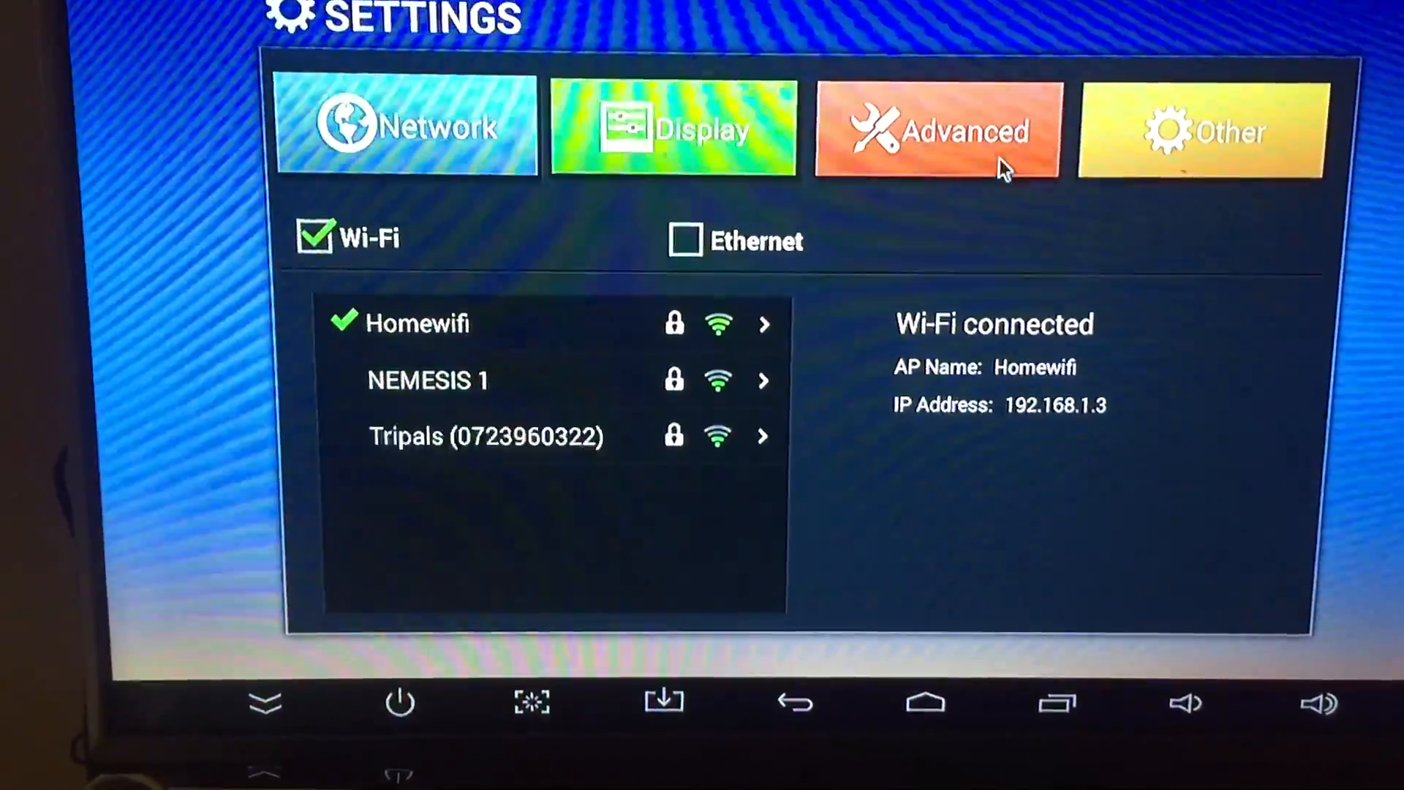
- Switch Digital audio auto-detection to ON in the Advanced settings
click(937, 132)
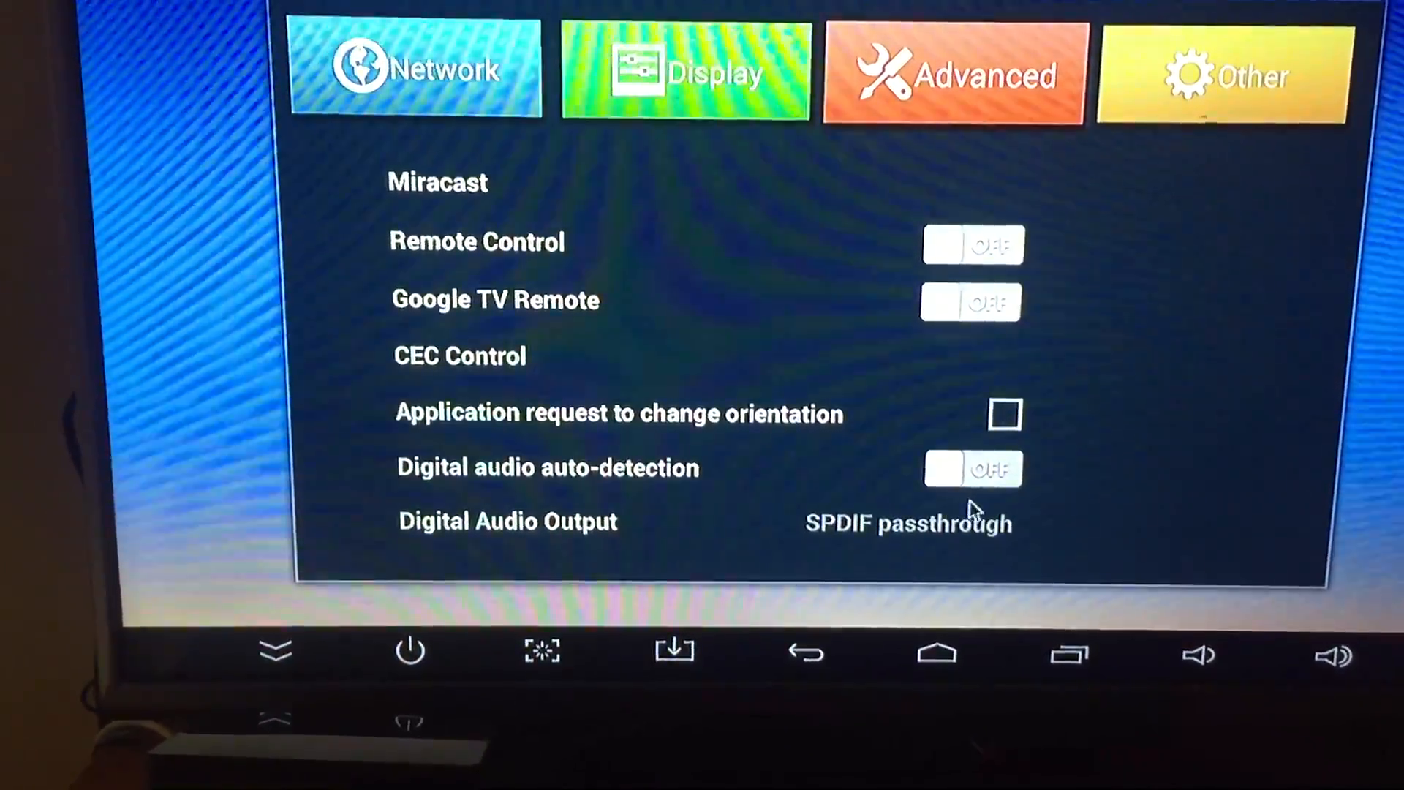
click(973, 470)
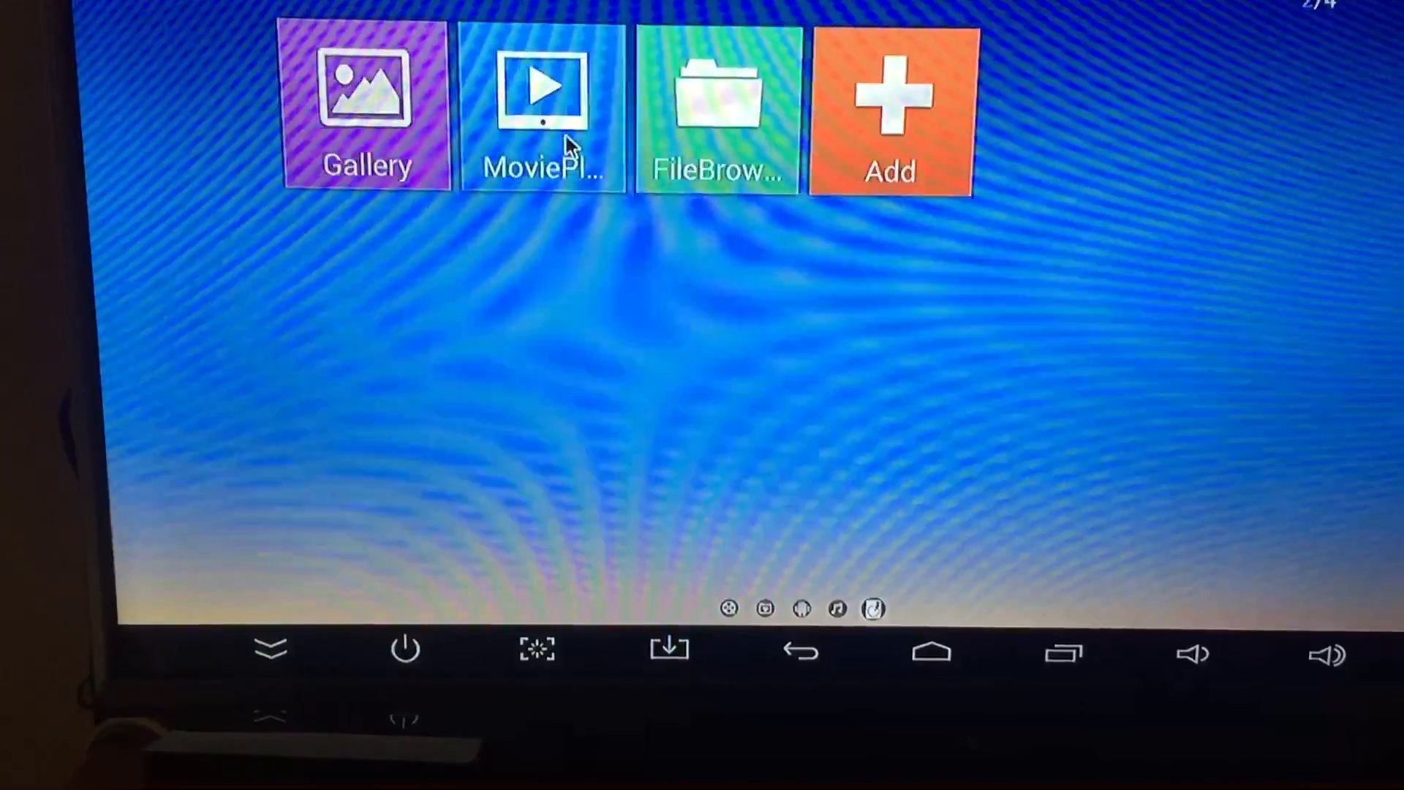
- Launch MoviePlayer and start playing the WorldStar Hip Hop video with sound
click(714, 112)
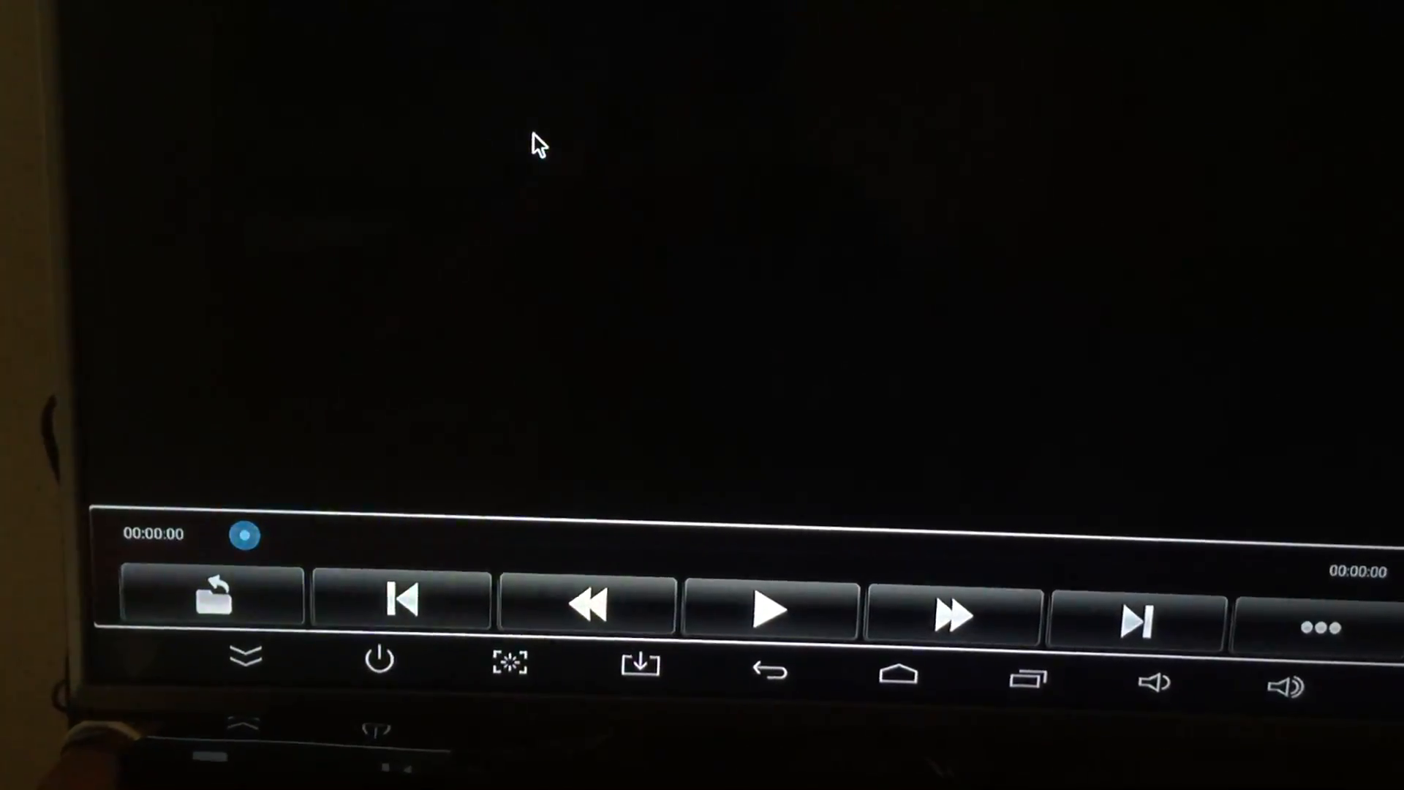
click(768, 609)
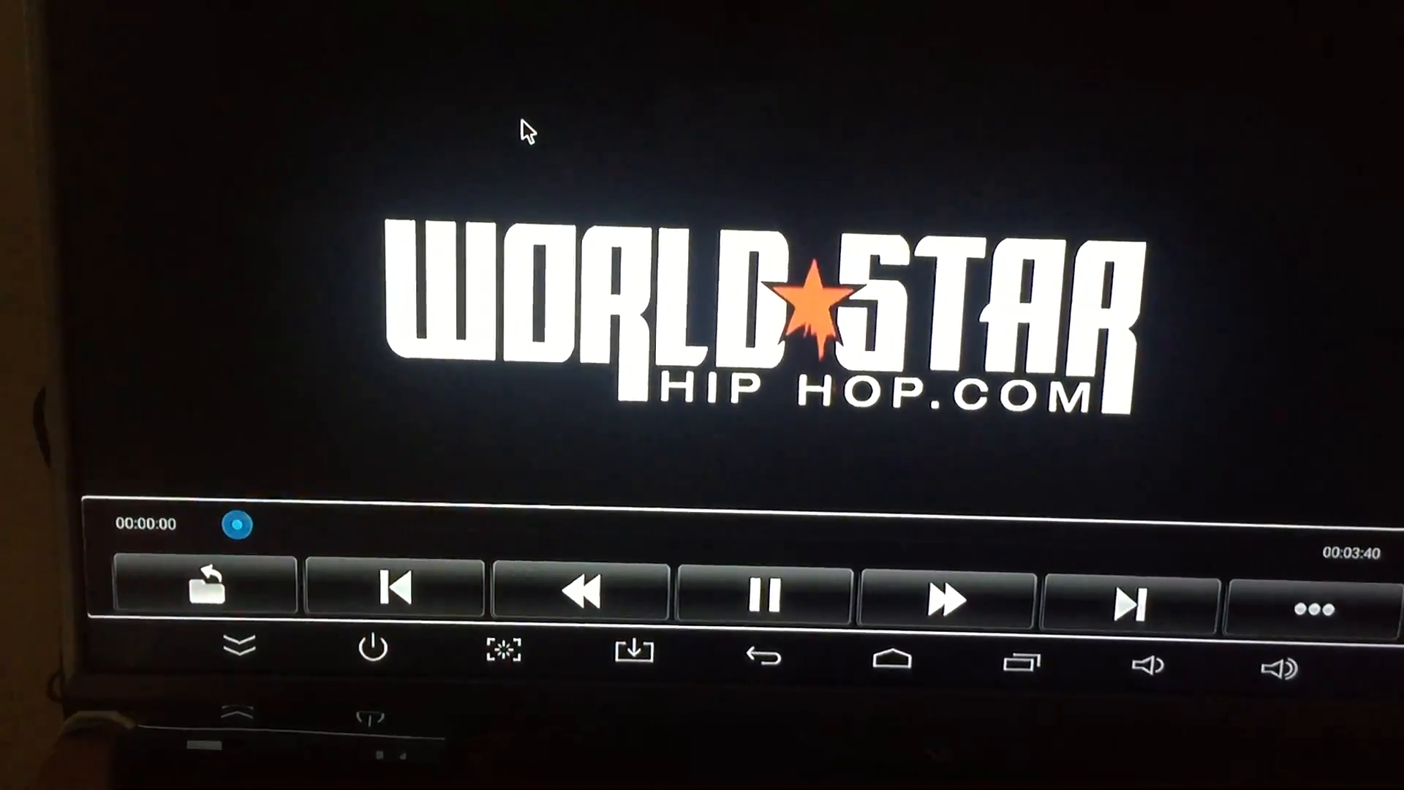